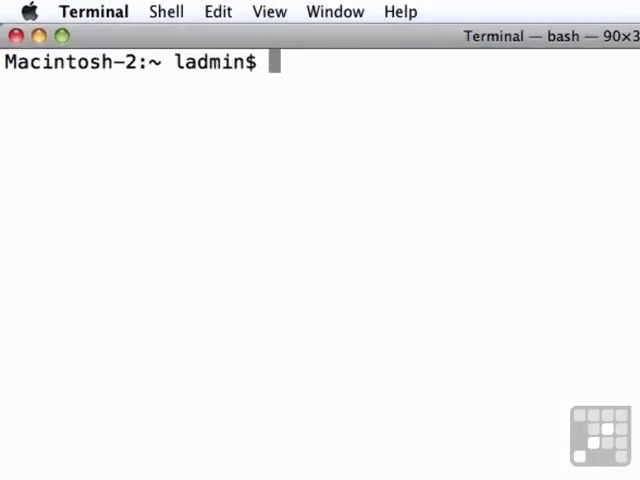
- Run man launchd.plist to display the launchd.plist manual page
{"action": "type", "text": "man"}
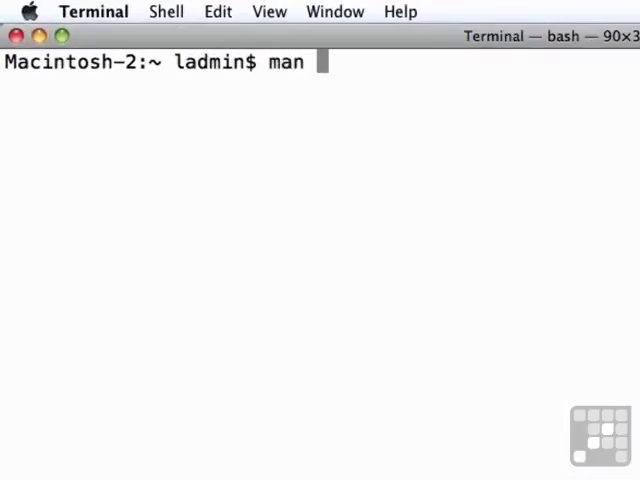
{"action": "type", "text": "laun"}
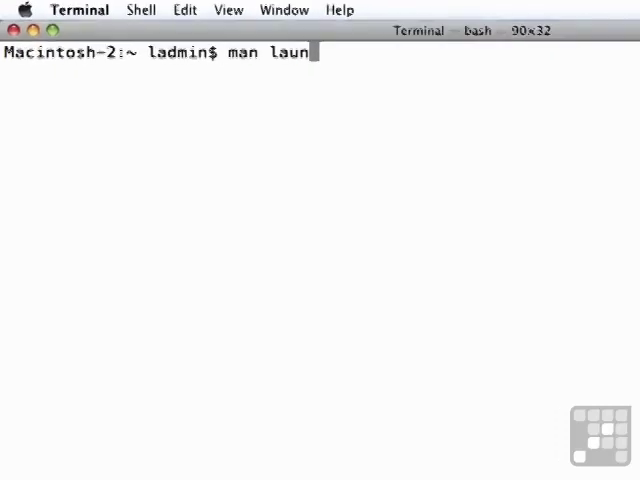
{"action": "key", "text": "Return"}
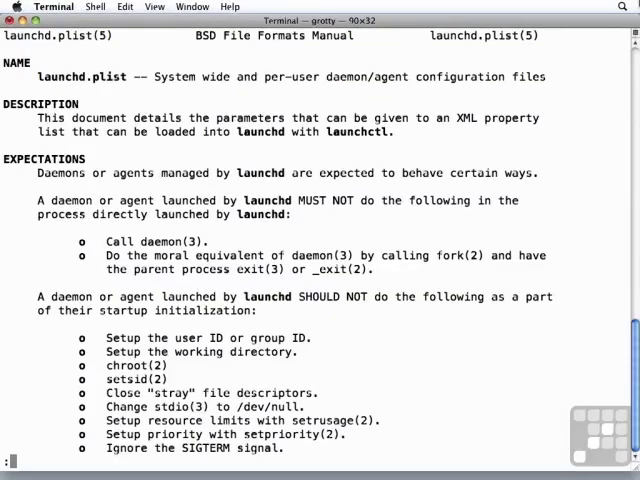
- Scroll the manual to the EXAMPLE XML PROPERTY LISTS and FILES sections
{"action": "scroll", "scroll_direction": "down", "scroll_amount": 3}
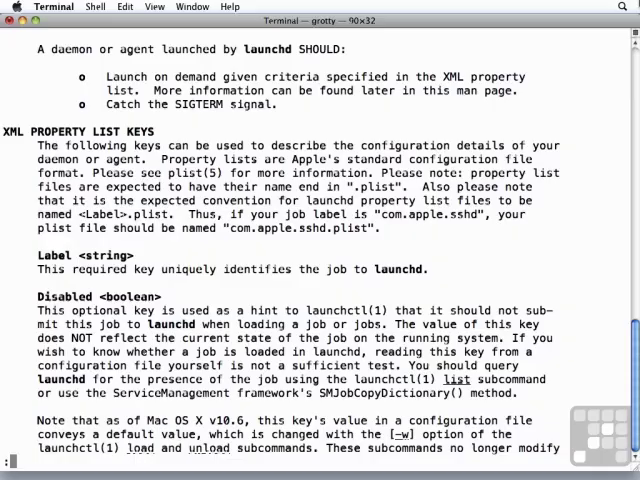
{"action": "scroll", "scroll_direction": "down", "scroll_amount": 3}
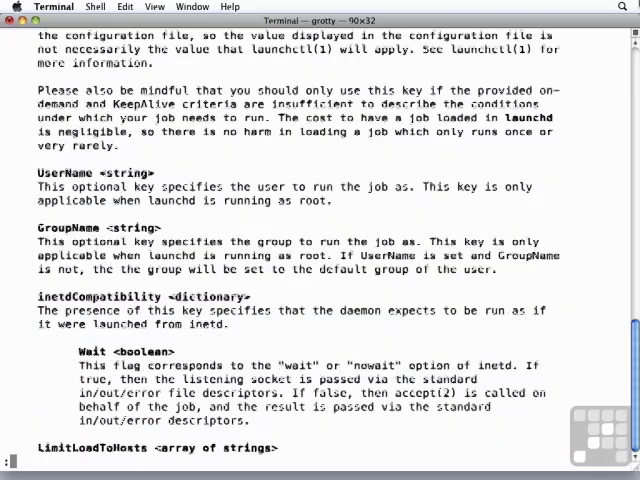
{"action": "scroll", "scroll_direction": "down", "scroll_amount": 3}
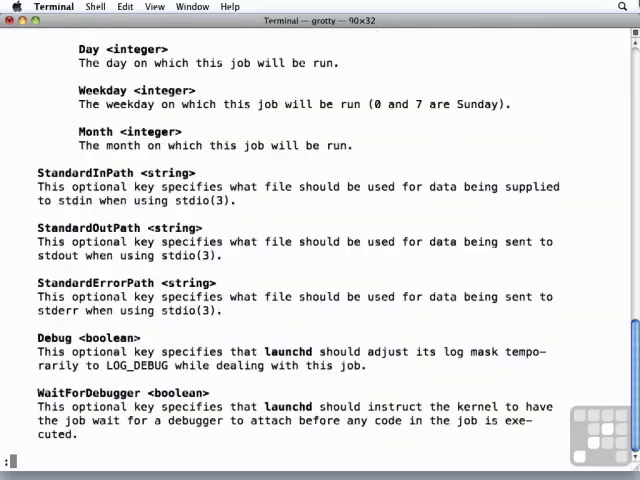
{"action": "scroll", "scroll_direction": "down", "scroll_amount": 3}
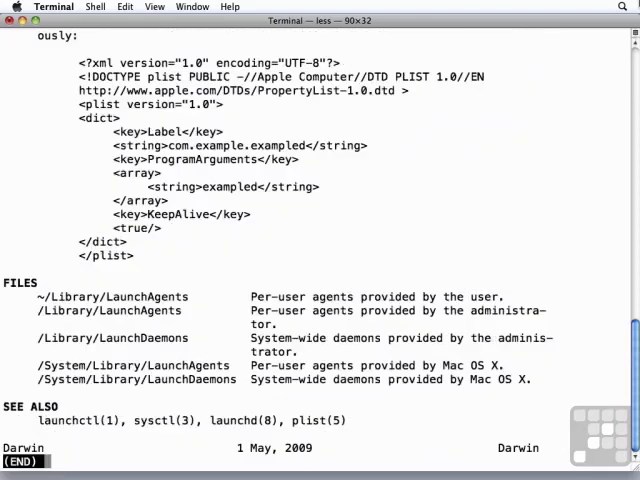
{"action": "scroll", "scroll_direction": "up", "scroll_amount": 3}
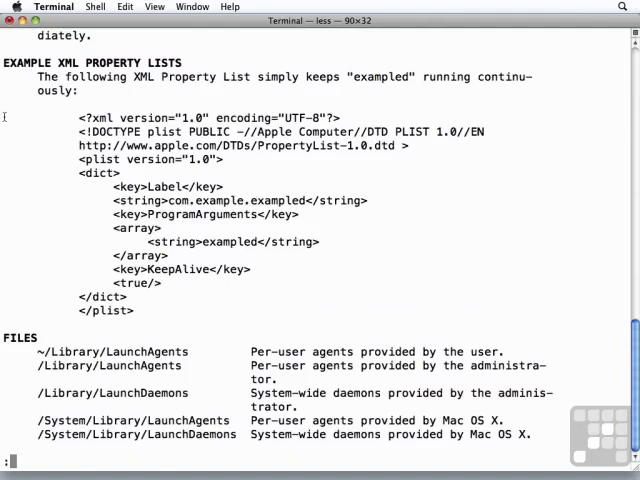
{"action": "mouse_move", "coordinate": [145, 185]}
{"action": "type", "text": "nn"}
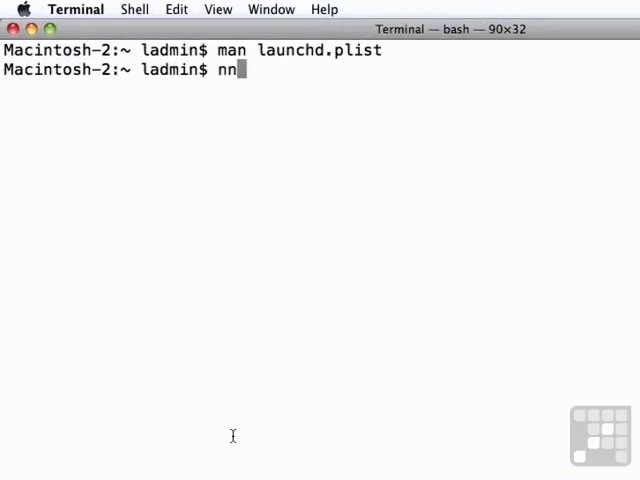
- Enter the nano command for ~/Library/LaunchAgents/com.tarny.Console.plist
{"action": "type", "text": "ano"}
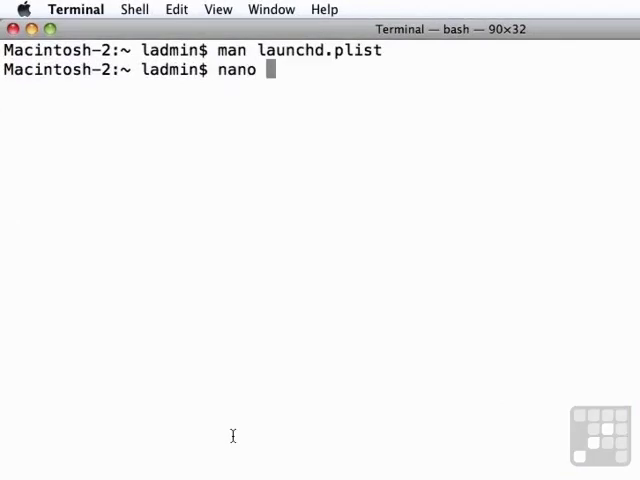
{"action": "type", "text": "~"}
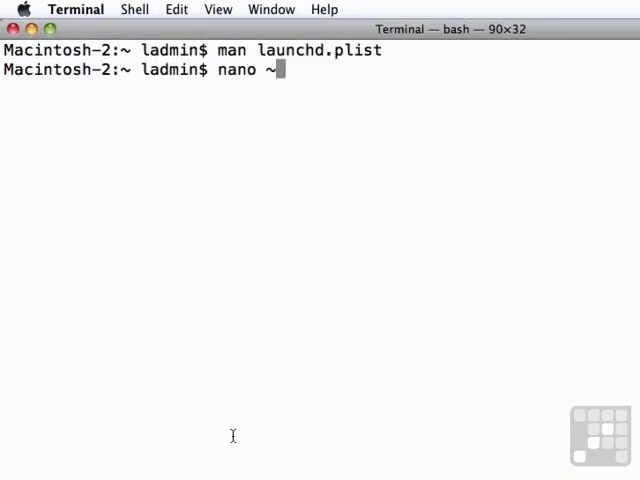
{"action": "type", "text": "/Lac"}
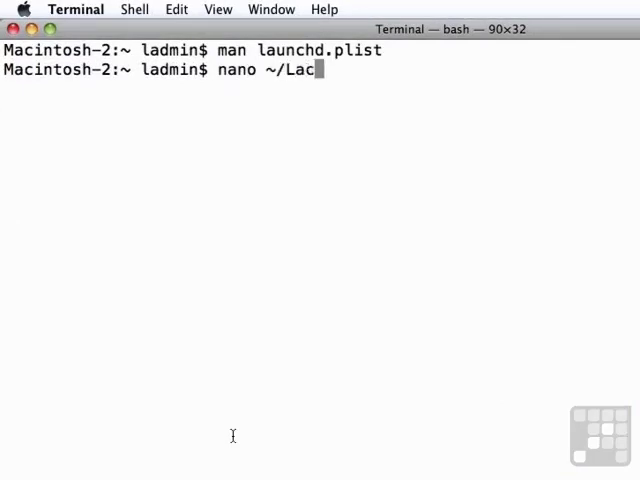
{"action": "type", "text": "ibrary/L"}
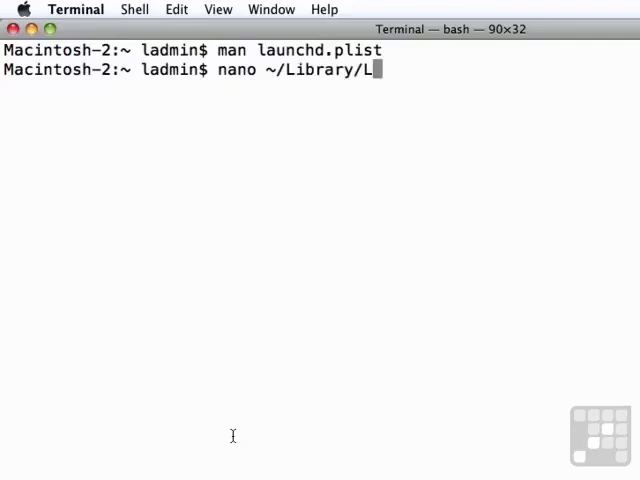
{"action": "type", "text": "aunchAgents/"}
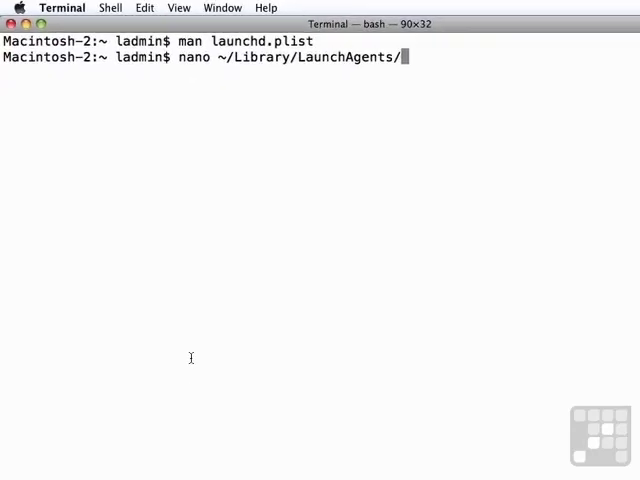
{"action": "type", "text": "com."}
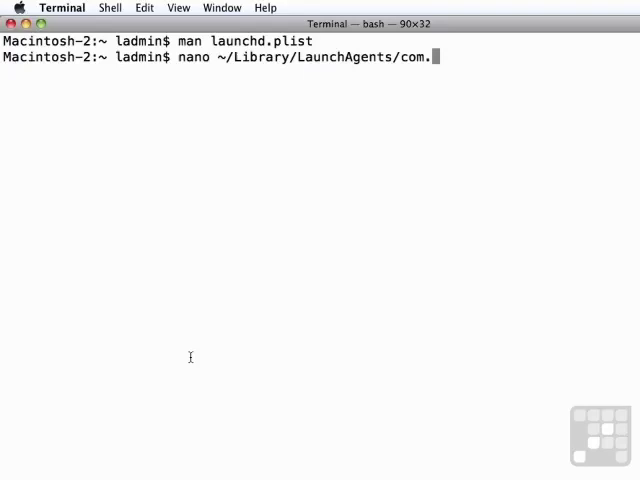
{"action": "type", "text": "tarny.Con"}
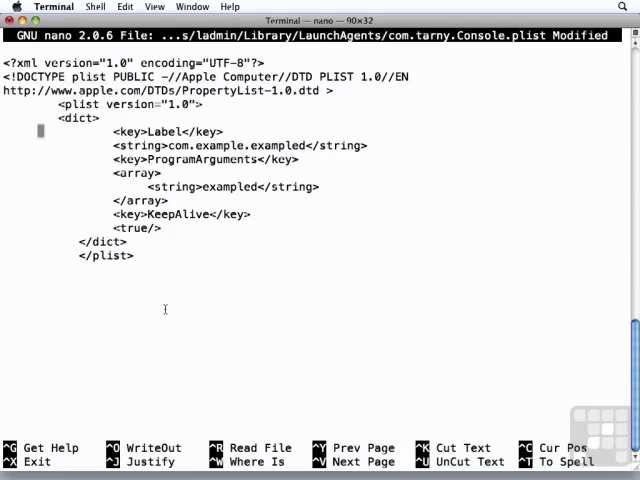
{"action": "mouse_move", "coordinate": [115, 131]}
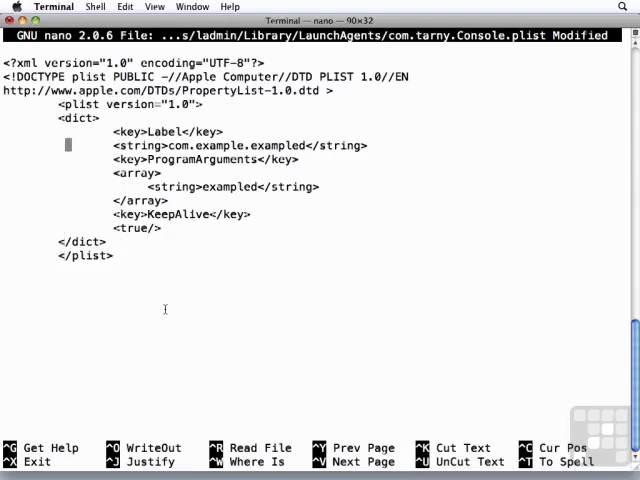
- Change the plist label to com.tarny.Console
{"action": "type", "text": "com.tarny"}
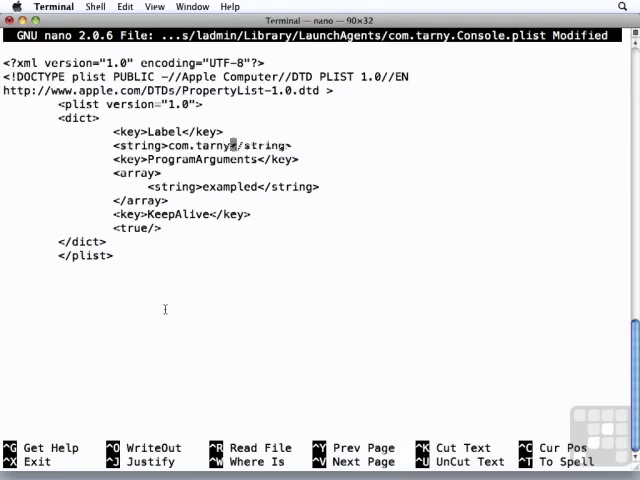
{"action": "type", "text": ".Console"}
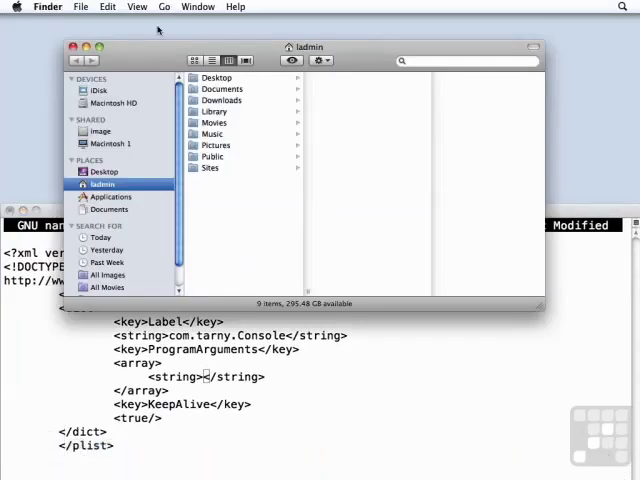
- Find Console's executable in Utilities/Console.app/Contents/MacOS and insert its path into the plist
{"action": "left_click", "coordinate": [107, 196]}
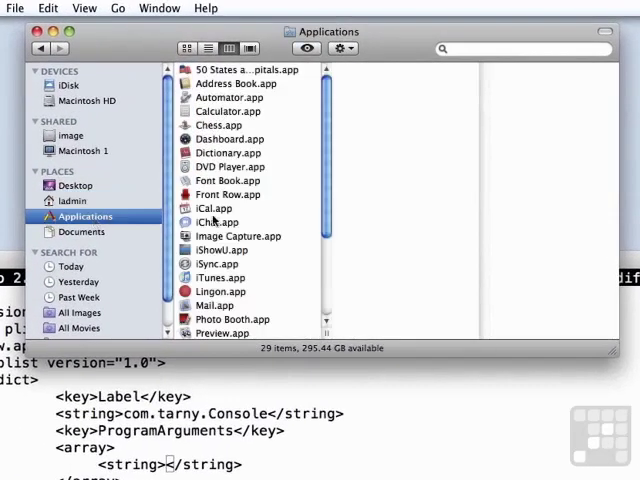
{"action": "left_click", "coordinate": [210, 332]}
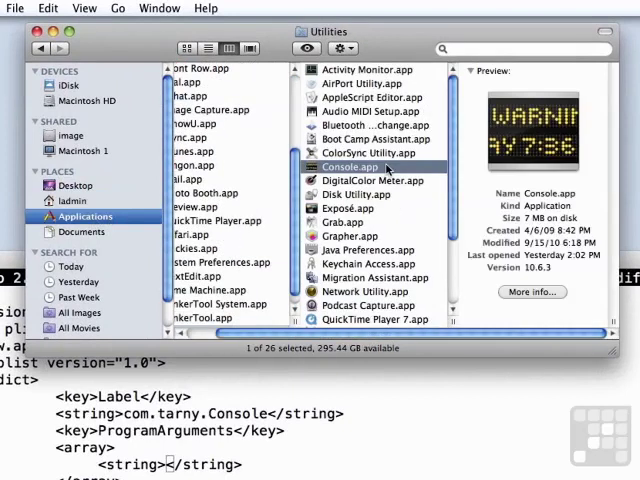
{"action": "mouse_move", "coordinate": [528, 147]}
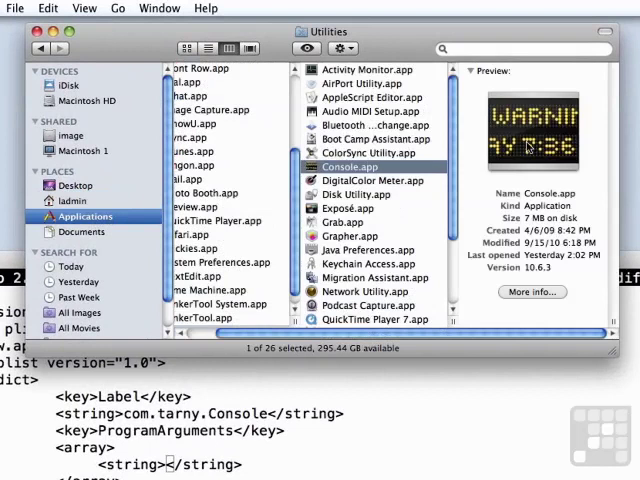
{"action": "right_click", "coordinate": [350, 166]}
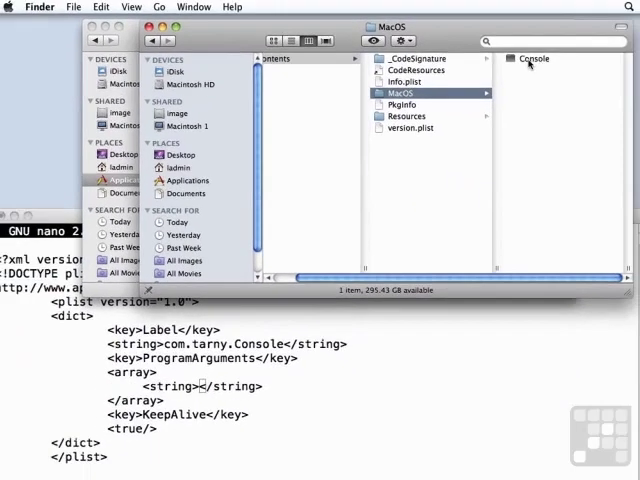
{"action": "left_click", "coordinate": [533, 58]}
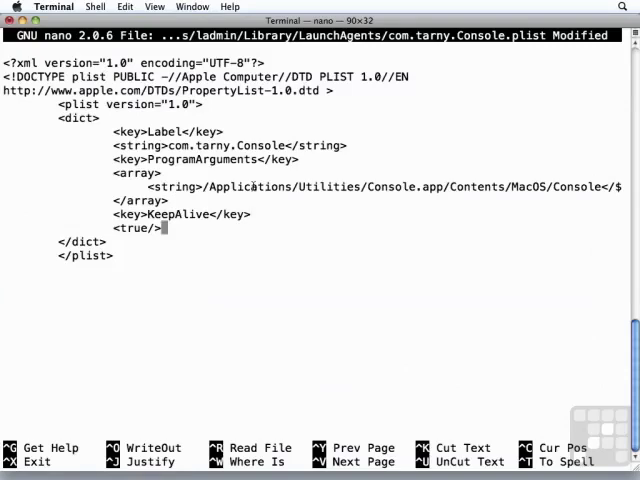
- Save the plist, exit nano, and run launchctl load on com.tarny.Console.plist
{"action": "key", "text": "ctrl+x"}
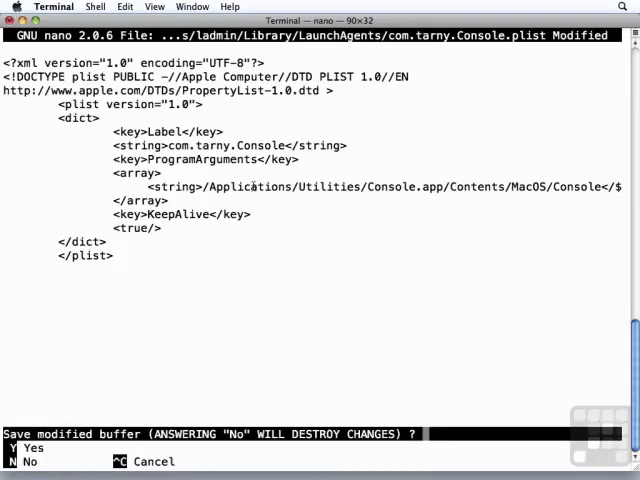
{"action": "key", "text": "y"}
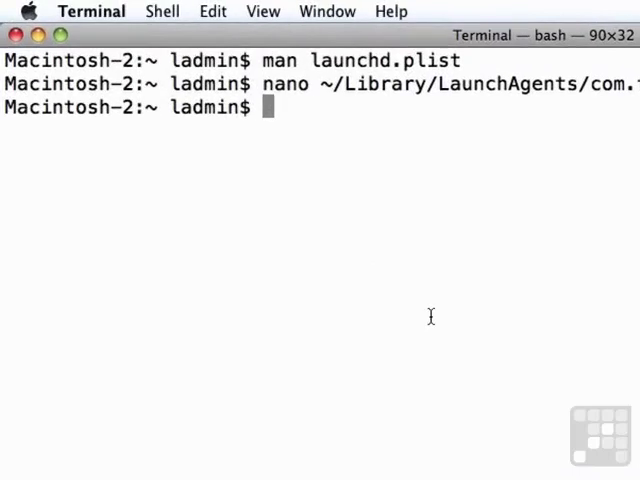
{"action": "type", "text": "launchct"}
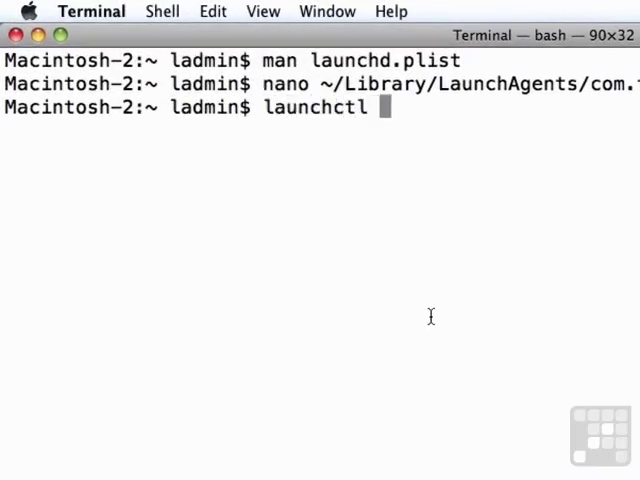
{"action": "type", "text": "l"}
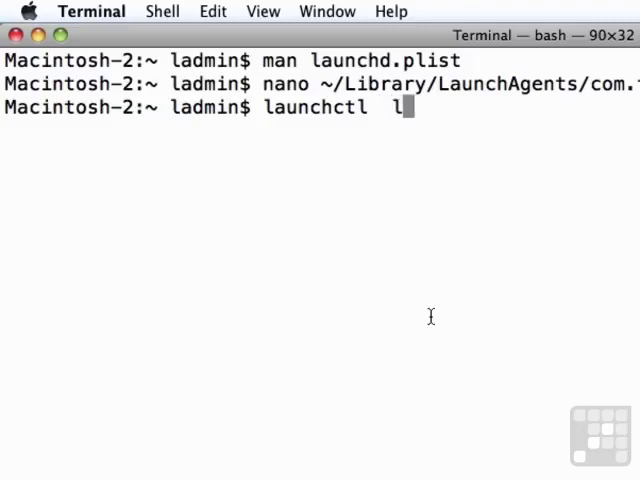
{"action": "type", "text": "oad"}
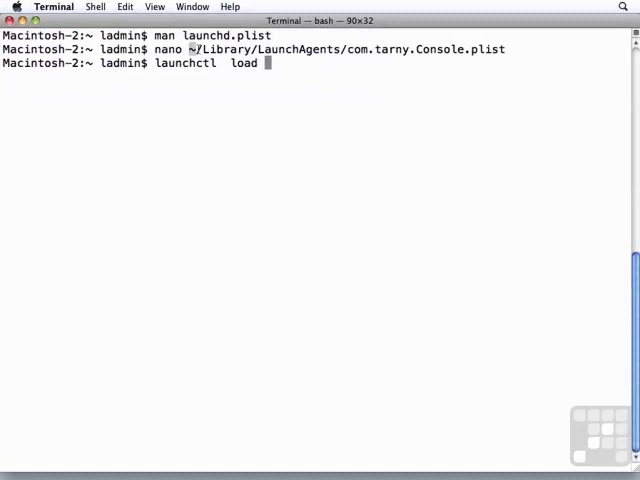
{"action": "key", "text": "Return"}
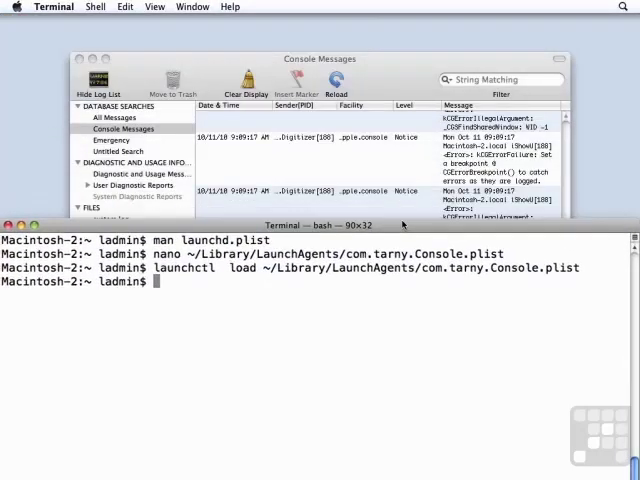
- Focus Terminal and run launchctl load on com.tarny.Console.plist again
{"action": "left_click", "coordinate": [76, 208]}
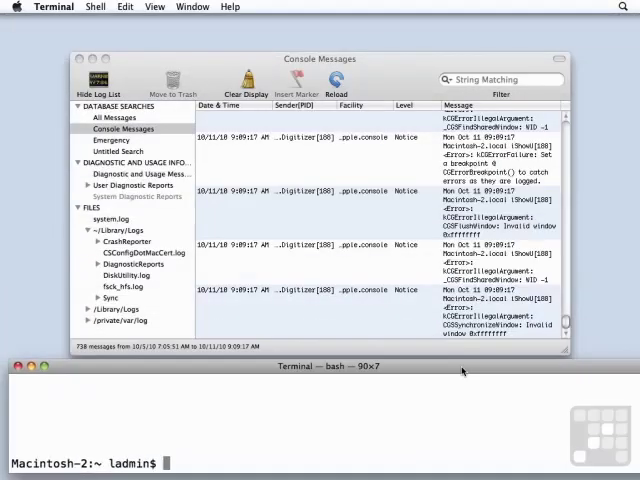
{"action": "type", "text": "launchctl load ~/Library/LaunchAgents/com.tarny.Console.plist"}
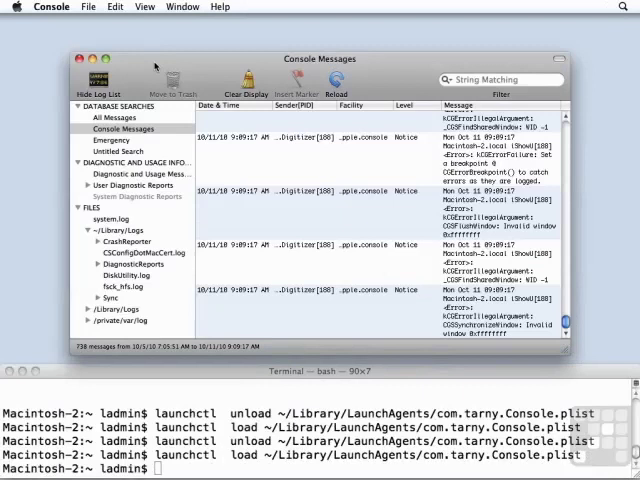
- Quit Console from its application menu to test the KeepAlive relaunch
{"action": "left_click", "coordinate": [50, 7]}
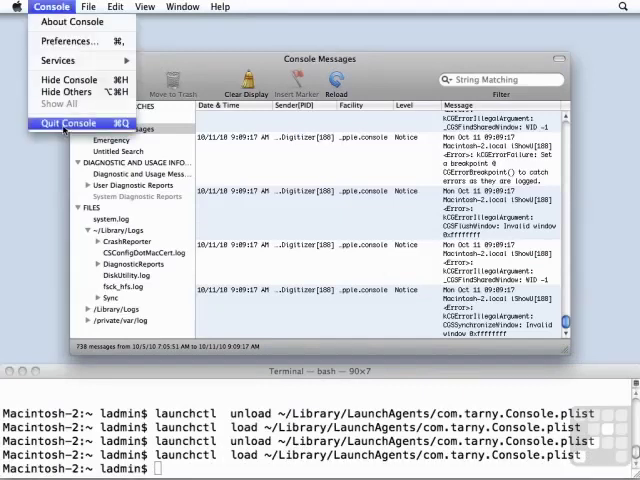
{"action": "left_click", "coordinate": [72, 123]}
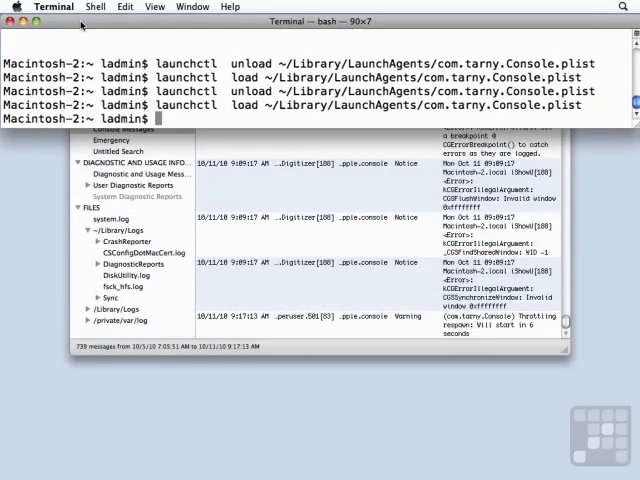
- Maximize Terminal, open man launchd.plist, and scroll past KeepAlive toward Sockets
{"action": "left_click", "coordinate": [33, 24]}
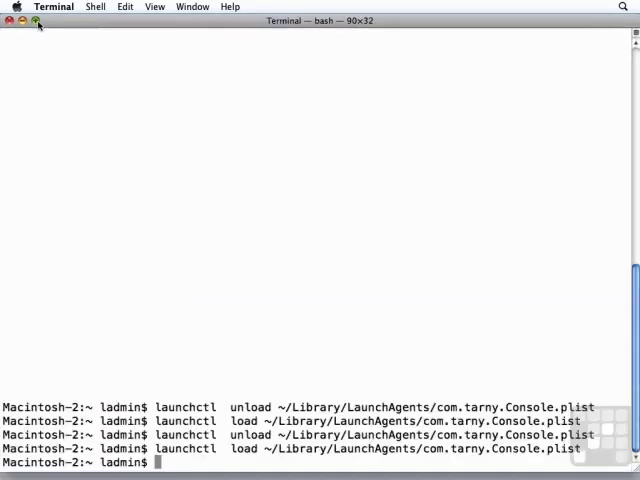
{"action": "type", "text": "launchctl  load ~/Library/LaunchAgents/com.tarny.Console.plist"}
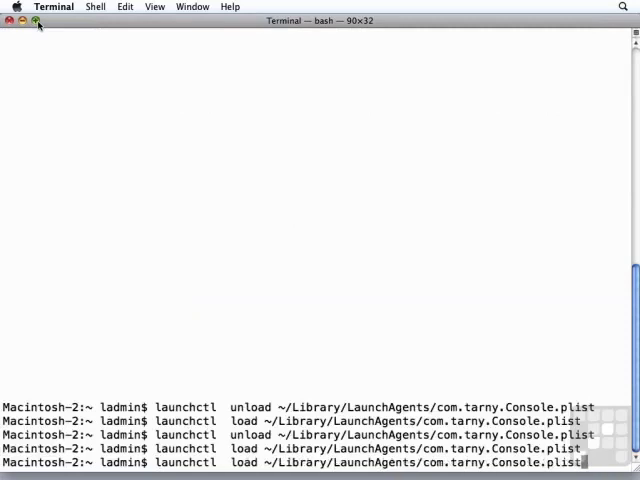
{"action": "type", "text": "man launchd.plist"}
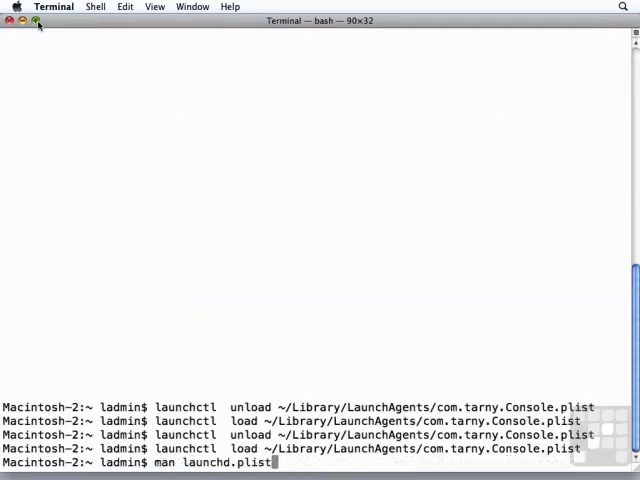
{"action": "key", "text": "Return"}
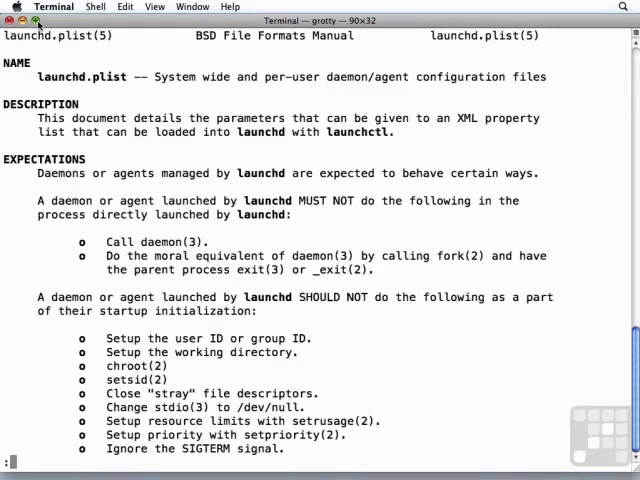
{"action": "scroll", "scroll_direction": "down", "scroll_amount": 3}
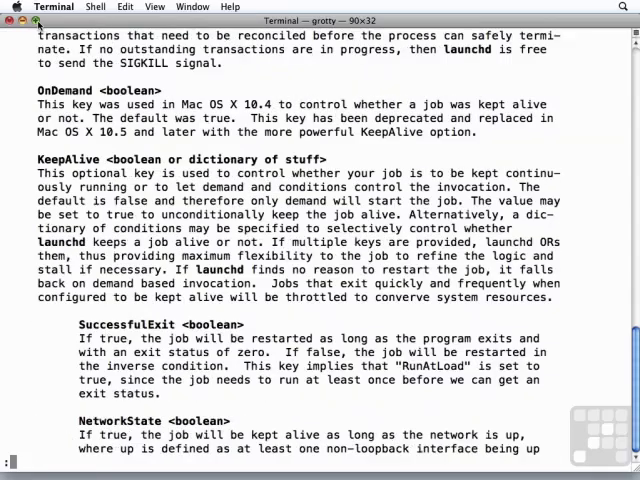
{"action": "scroll", "scroll_direction": "down", "scroll_amount": 3}
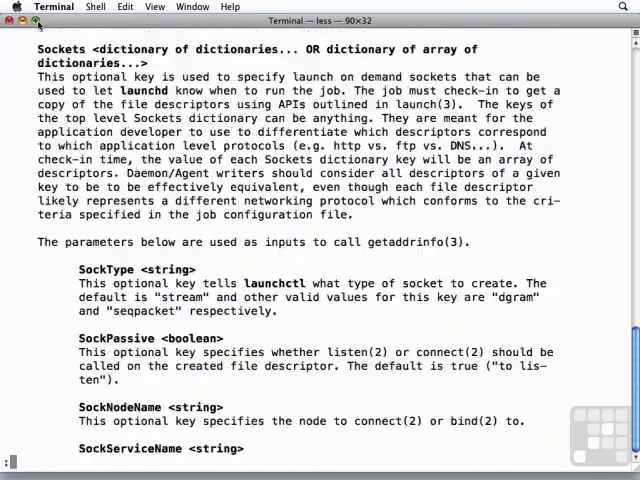
- Scroll to the FILES list, select /System/Library/LaunchAgents, and quit the manual
{"action": "scroll", "scroll_direction": "down", "scroll_amount": 3}
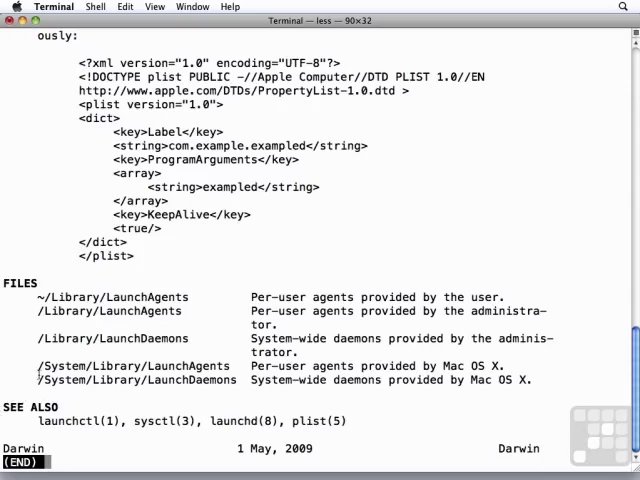
{"action": "double_click", "coordinate": [110, 365]}
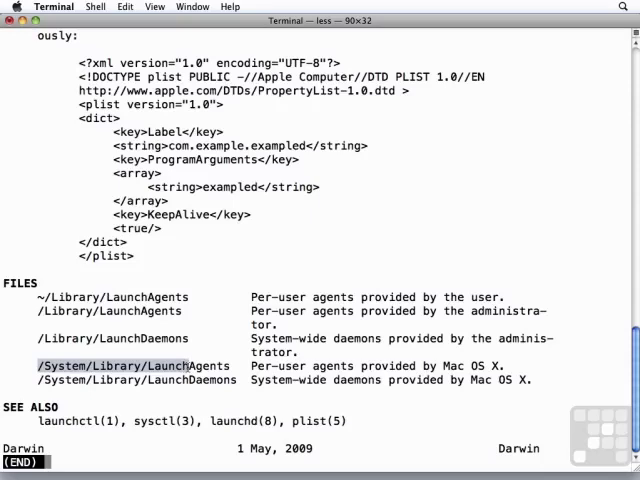
{"action": "key", "text": "q"}
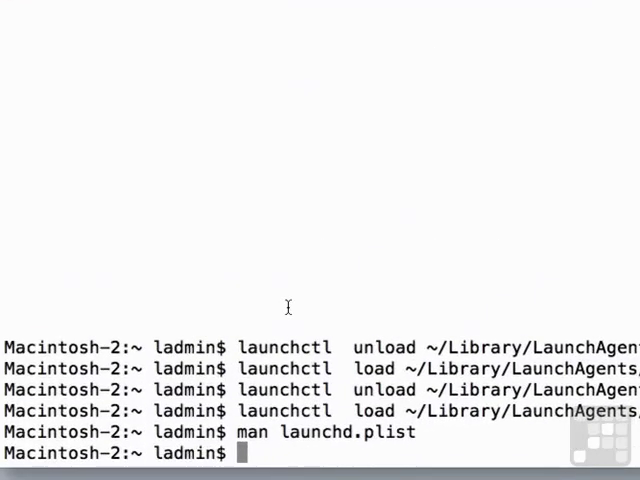
- Open /System/Library/LaunchAgents and /System/Library/LaunchDaemons in Finder with the open command
{"action": "type", "text": "open"}
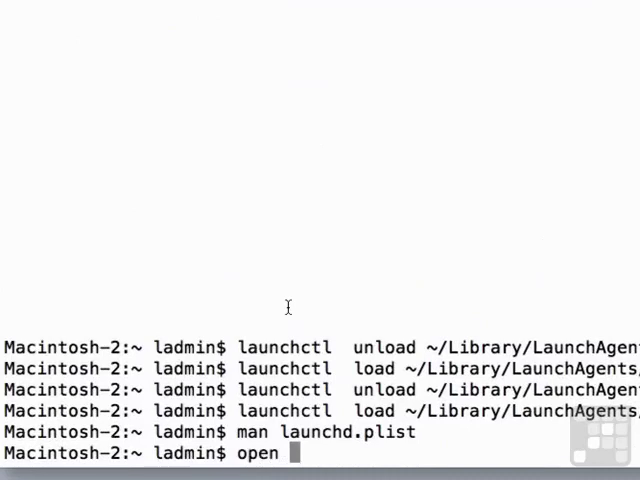
{"action": "type", "text": "/System/Library/Launch"}
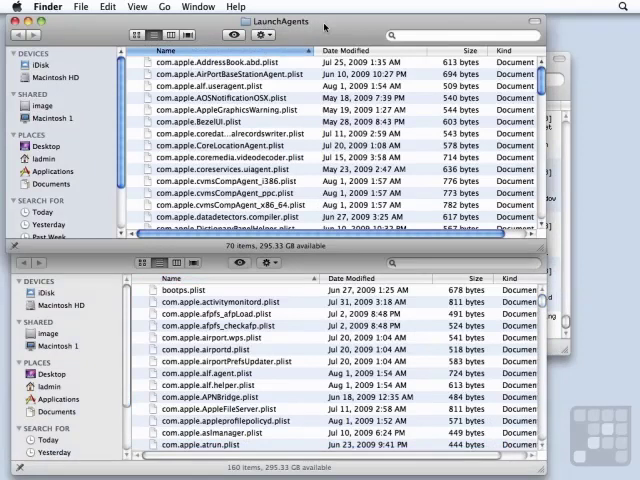
{"action": "mouse_move", "coordinate": [285, 297]}
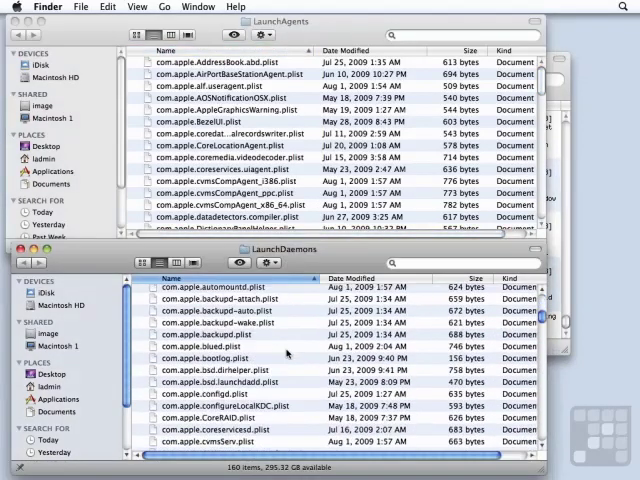
- Scroll through the system LaunchDaemons plist listing in Finder
{"action": "scroll", "scroll_direction": "down", "scroll_amount": 3}
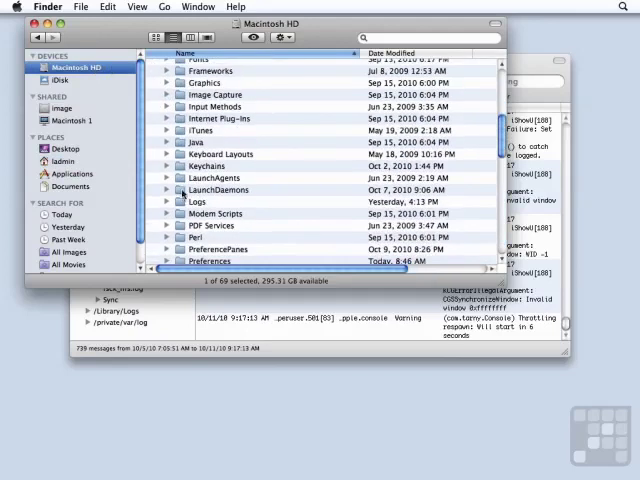
- Open Macintosh HD's LaunchDaemons folder and select com.bresink.system.securityagent.plist
{"action": "double_click", "coordinate": [218, 190]}
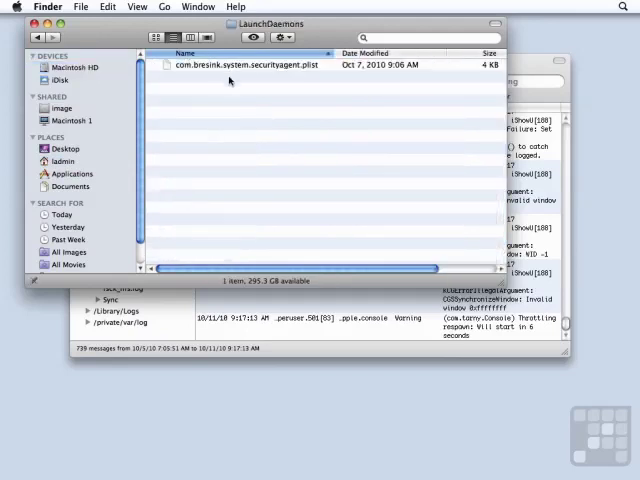
{"action": "left_click", "coordinate": [245, 65]}
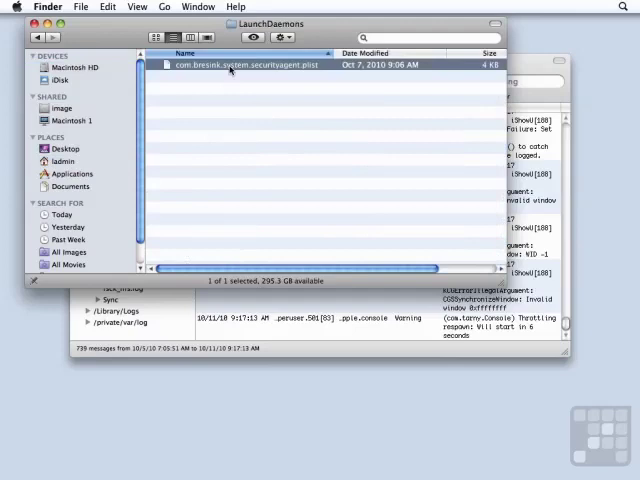